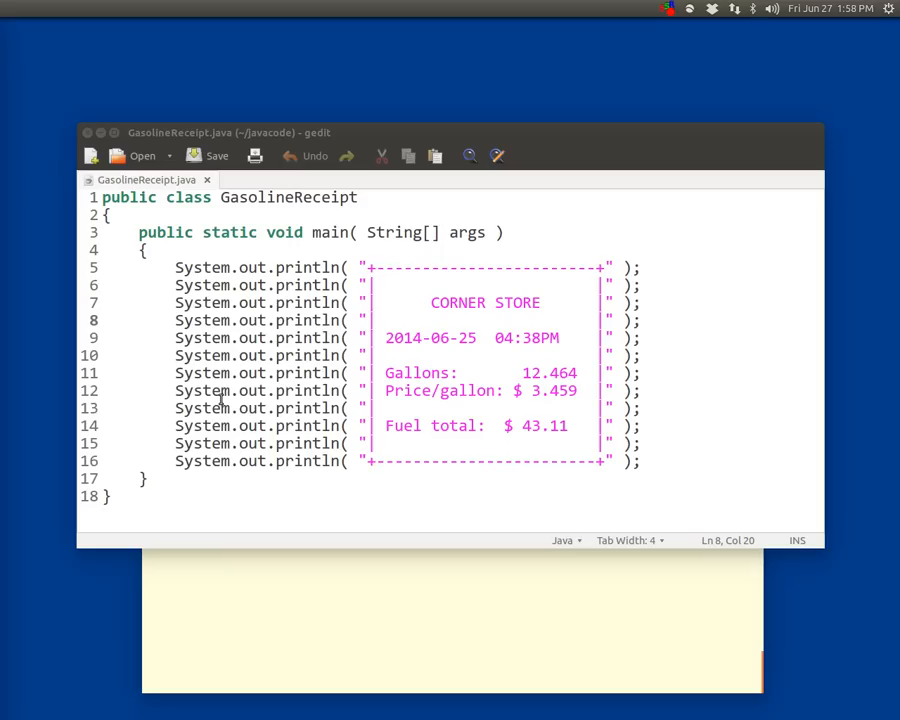
mouse_move(248, 576)
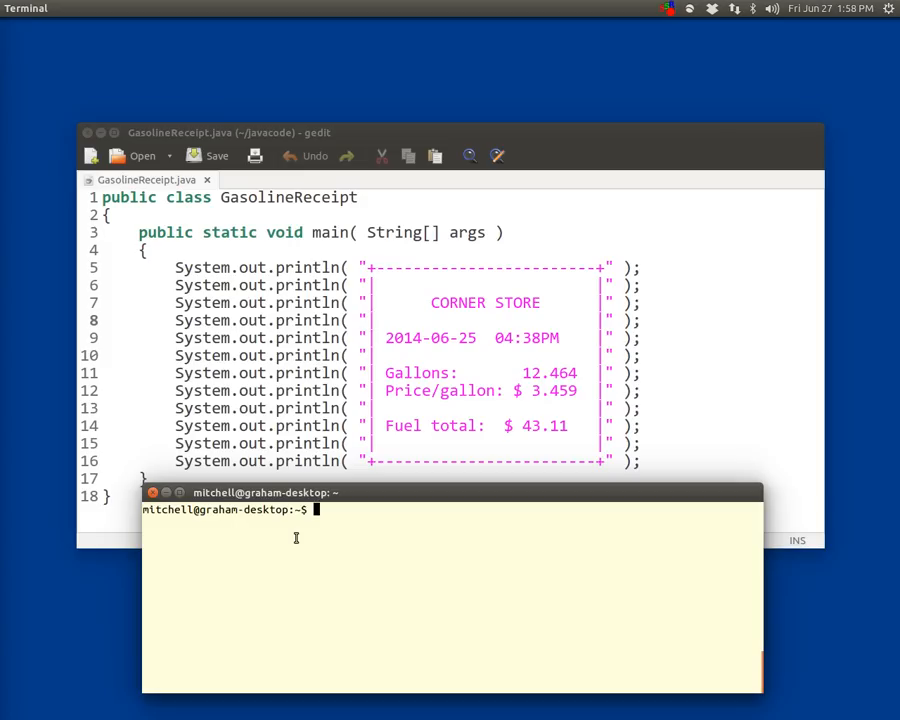
- Change into the javacode folder with cd javacode
text(cd jav)
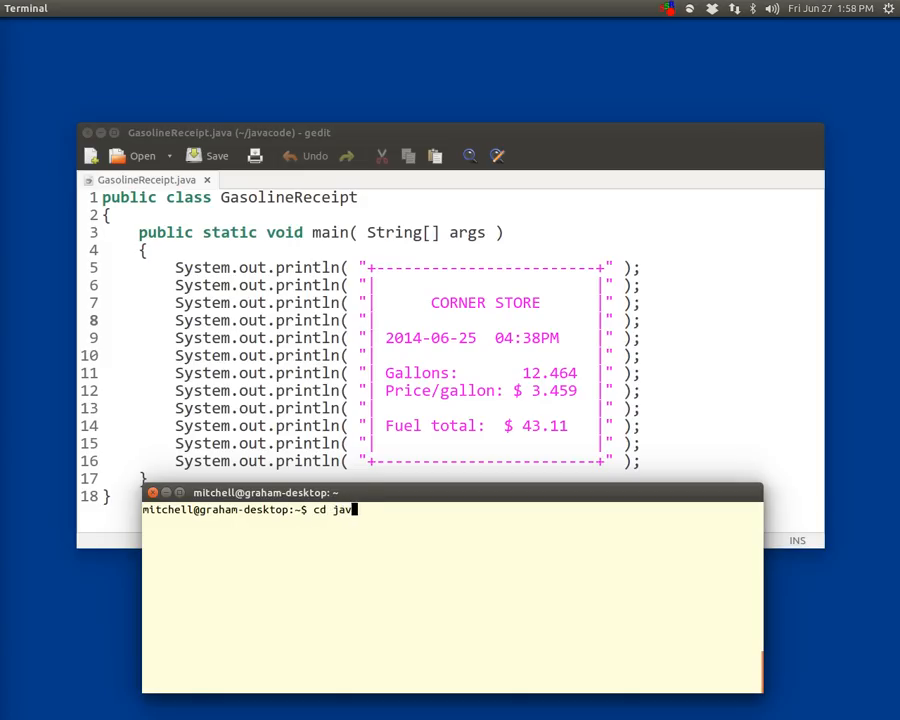
text(acode)
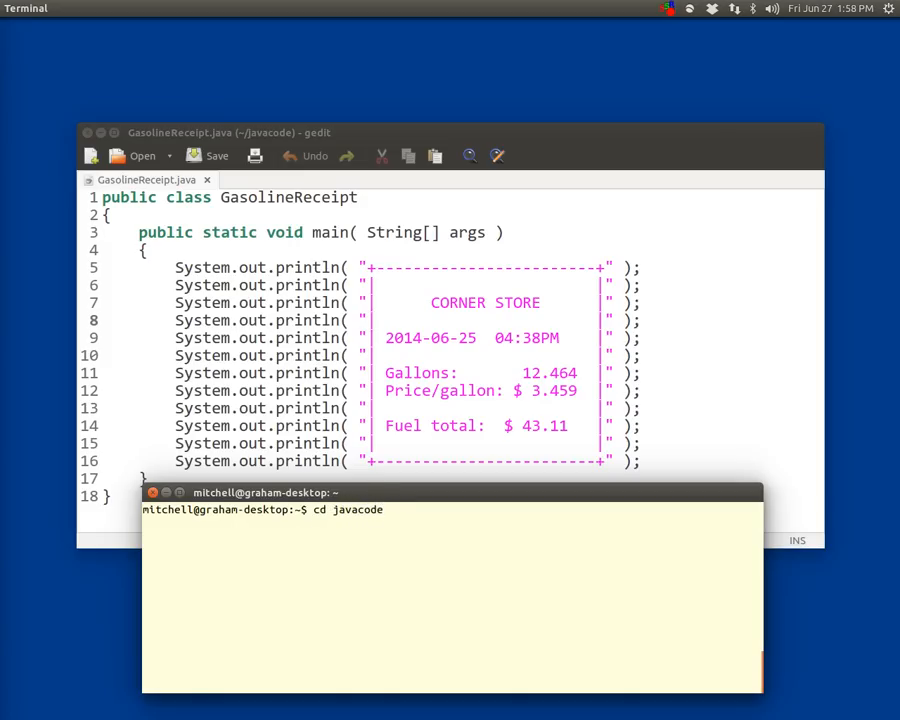
key(Return)
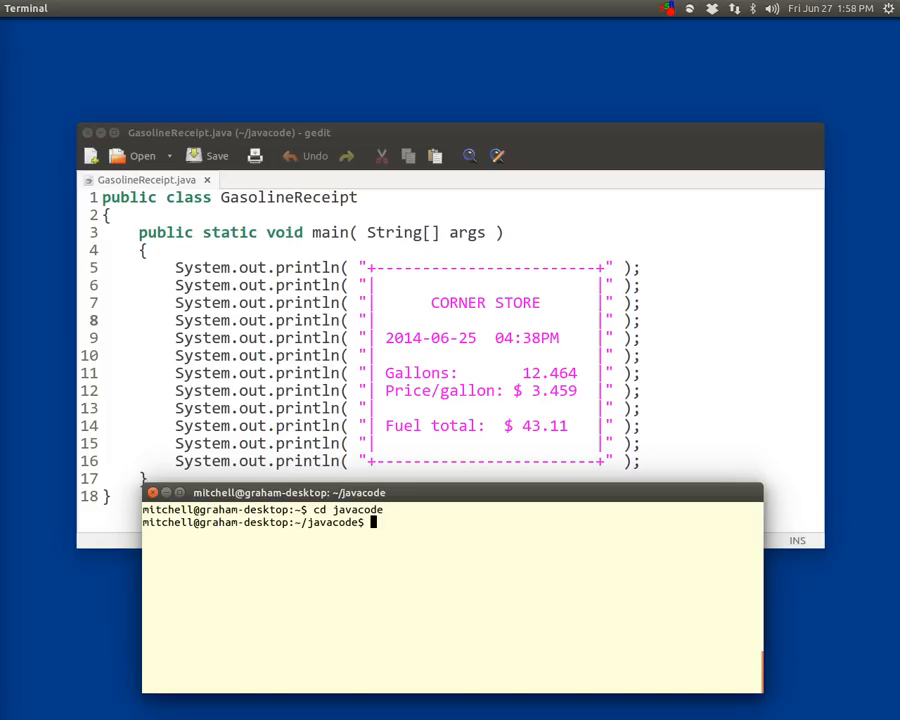
- Compile the source with javac GasolineReceipt.java
text(javac)
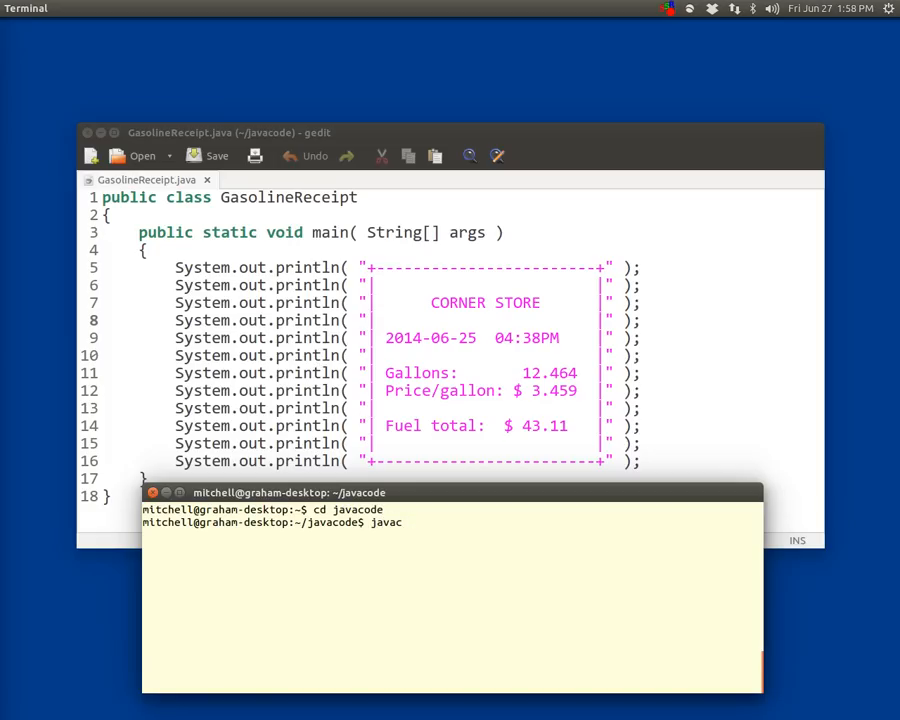
text(GasolineRece)
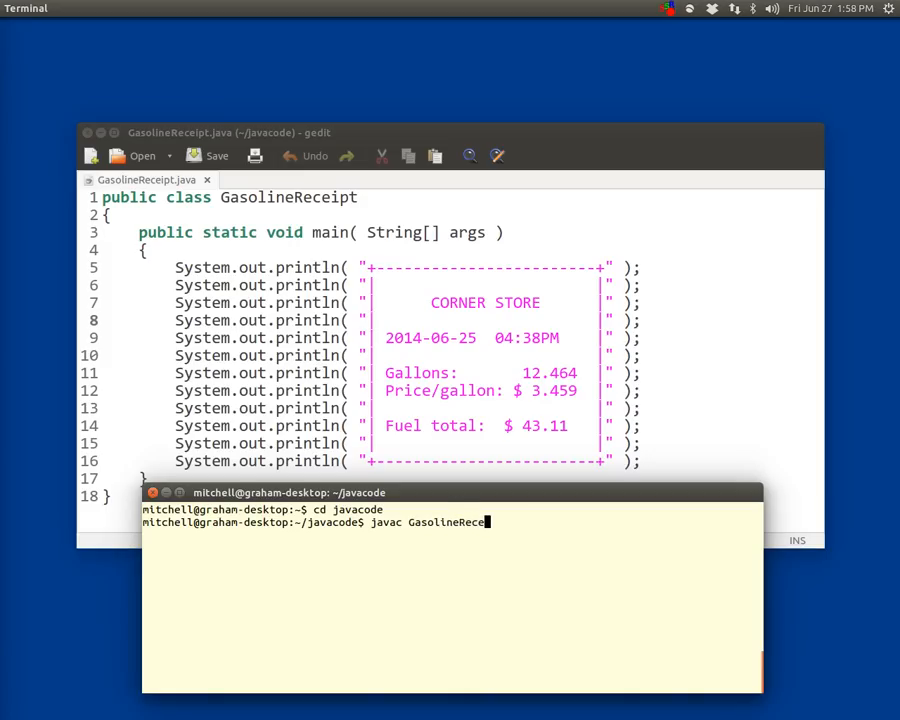
text(ipt.j)
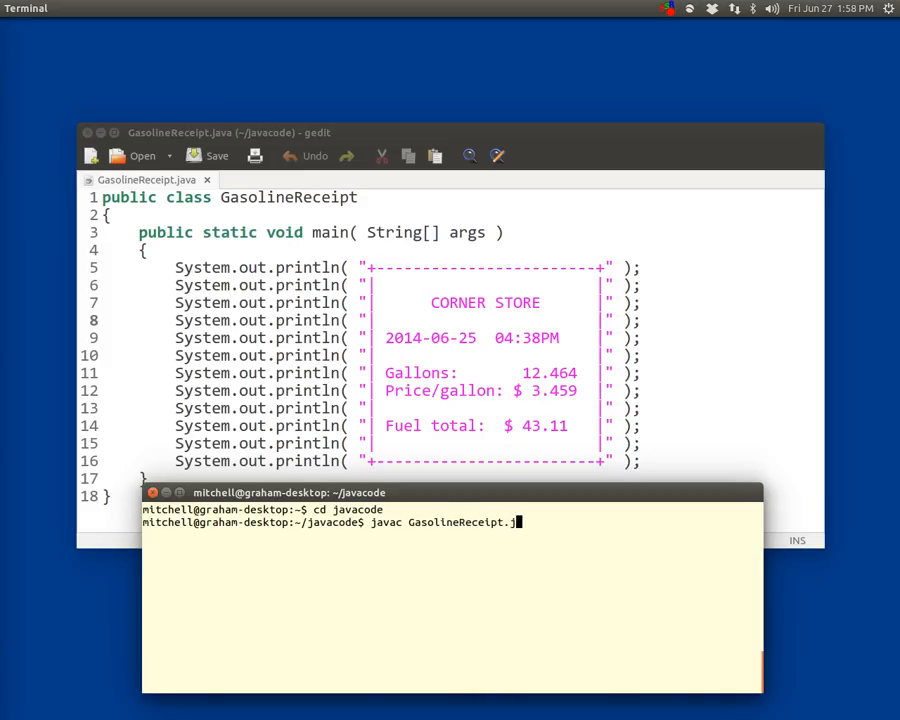
key(Return)
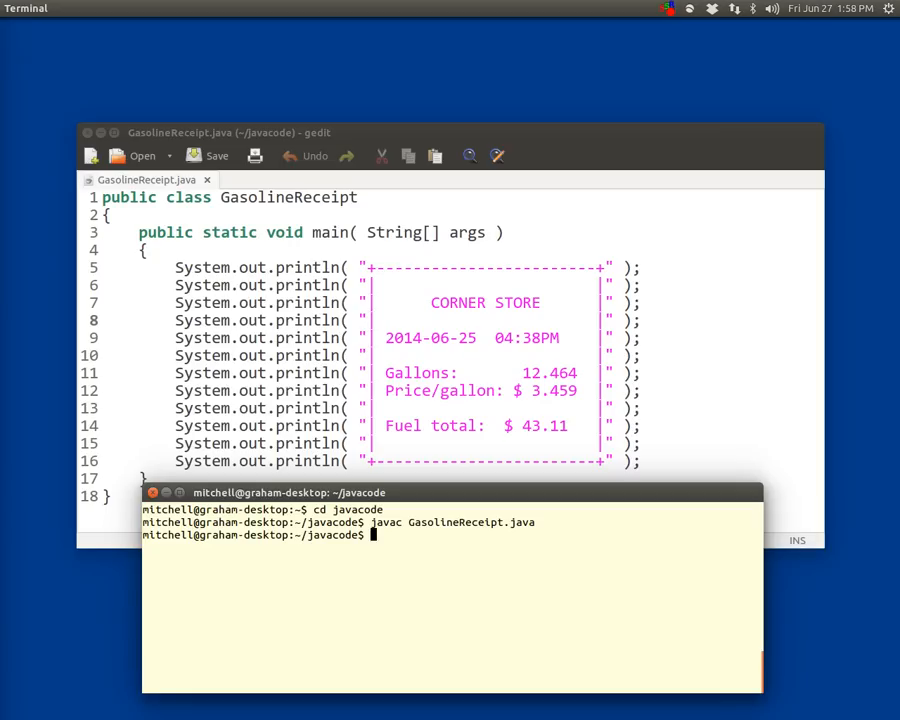
- Run java GasolineReceipt so the boxed CORNER STORE receipt prints
text(java)
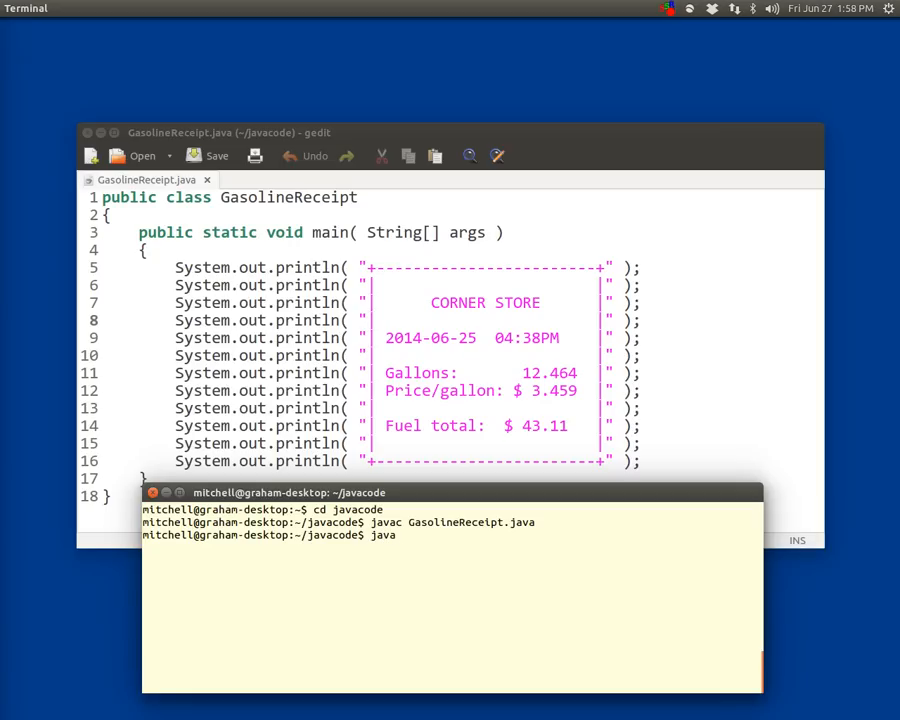
text(Go)
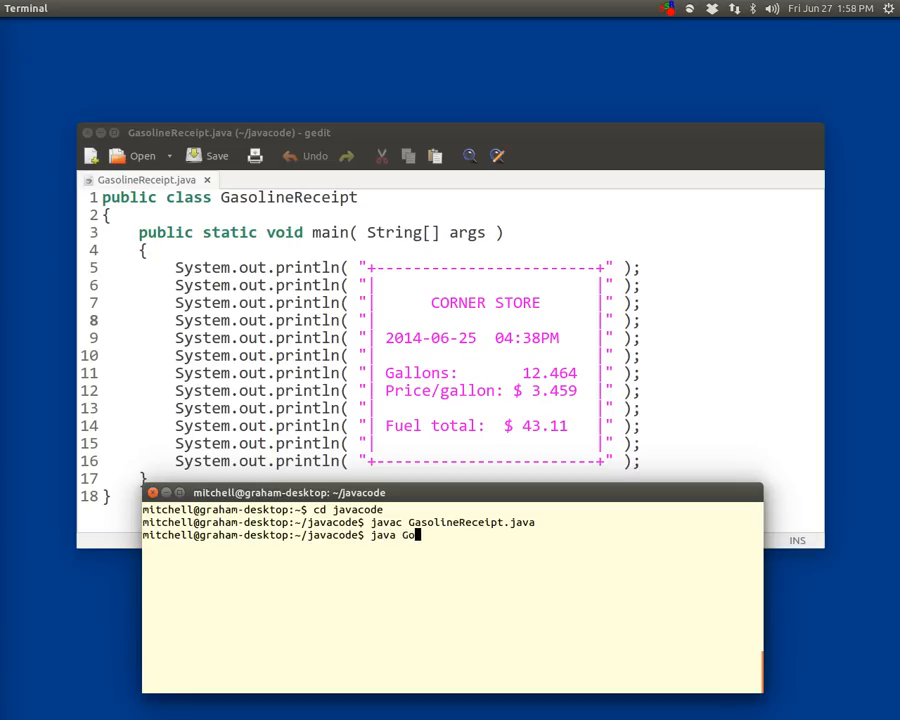
text(solineRece)
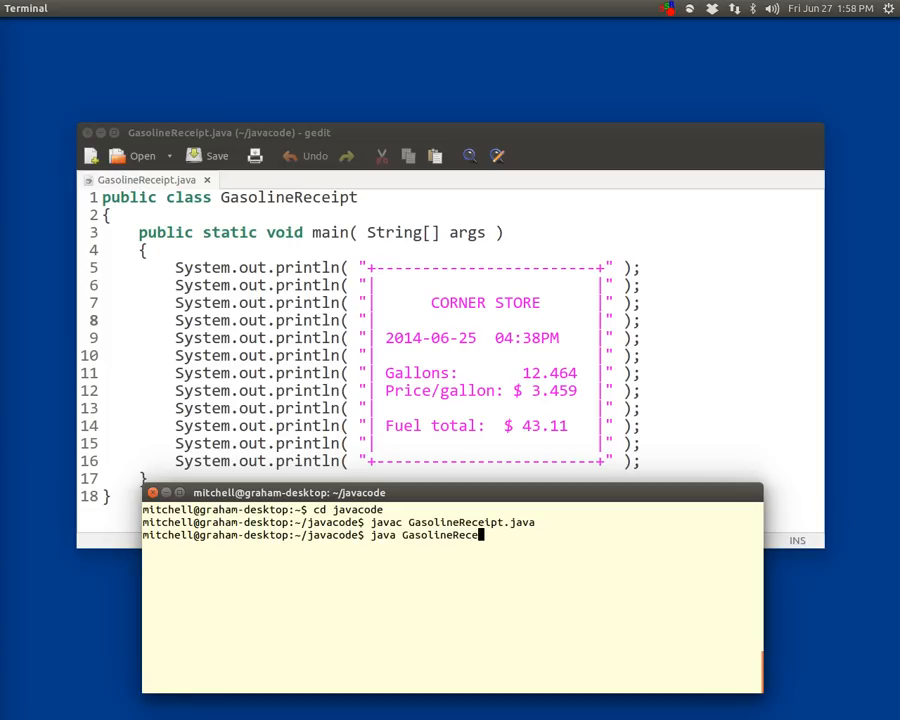
text(pt)
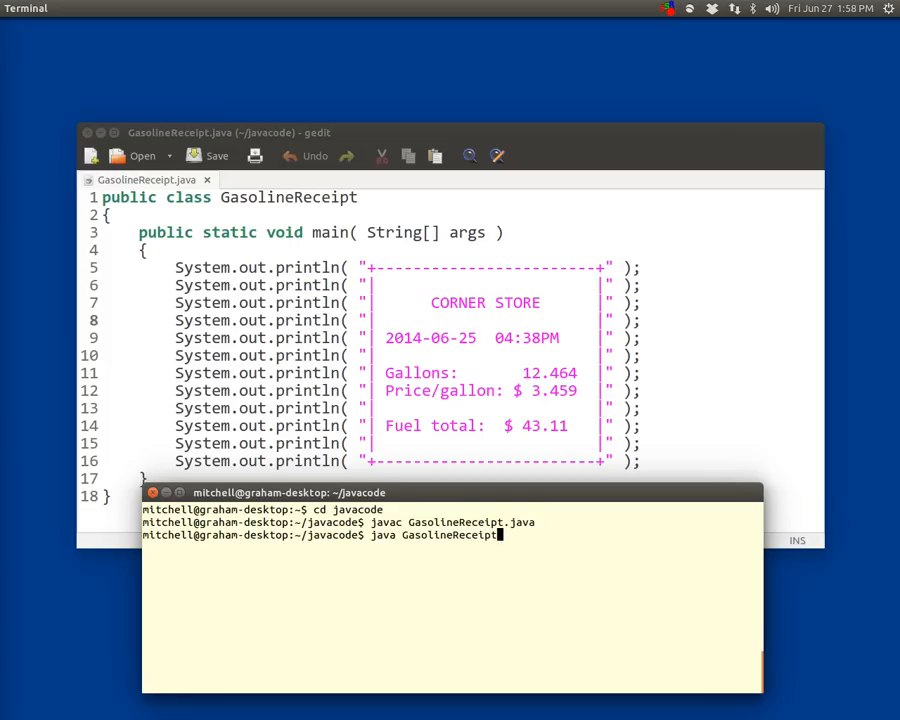
key(Return)
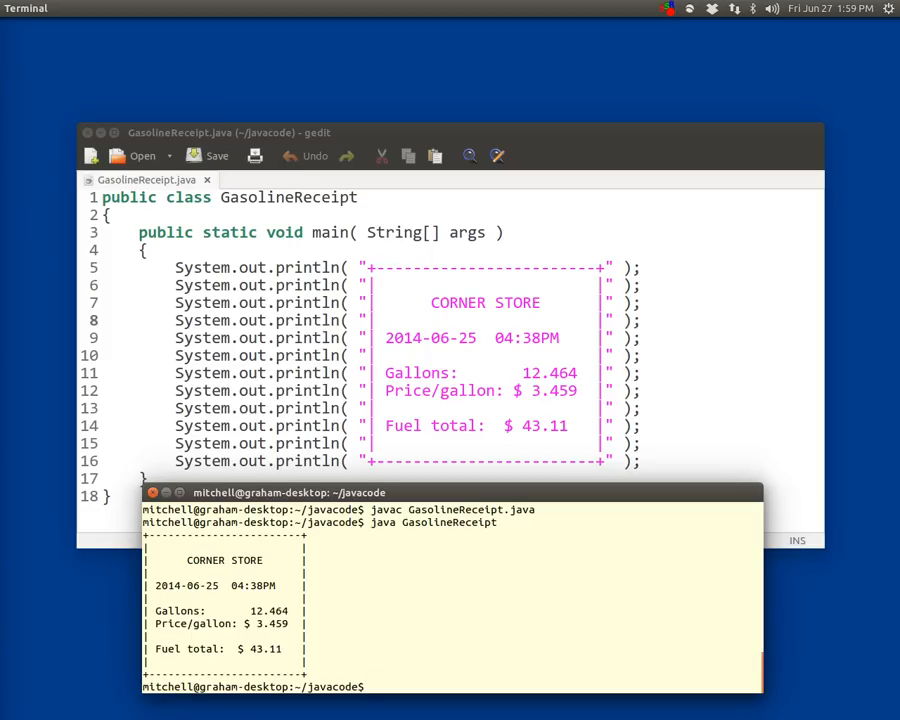
- Raise gedit and inspect the class declaration line, selecting and deselecting GasolineReceipt
click(292, 320)
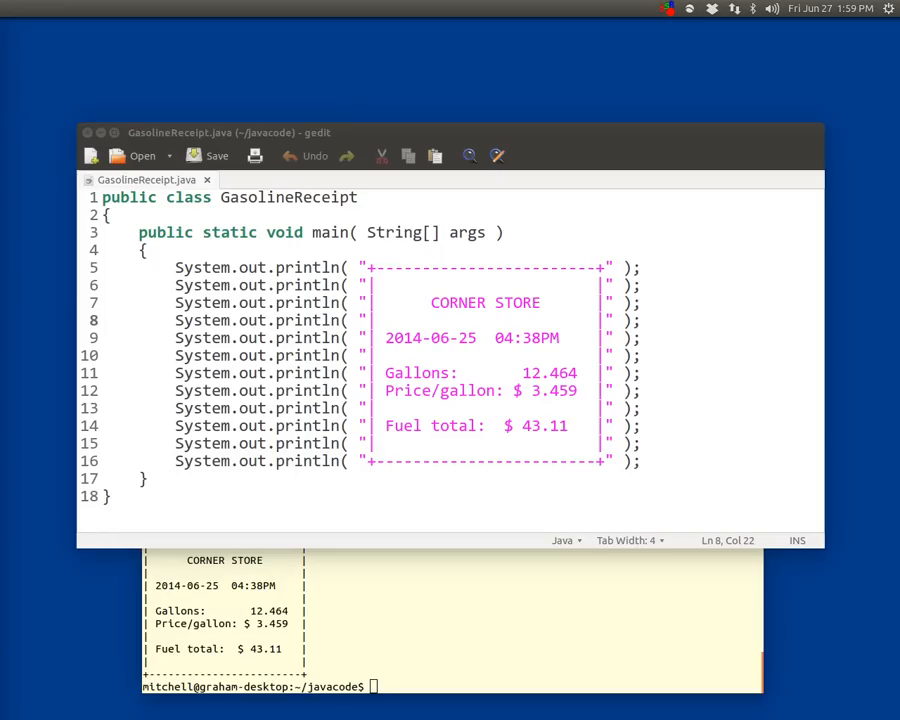
mouse_move(10, 268)
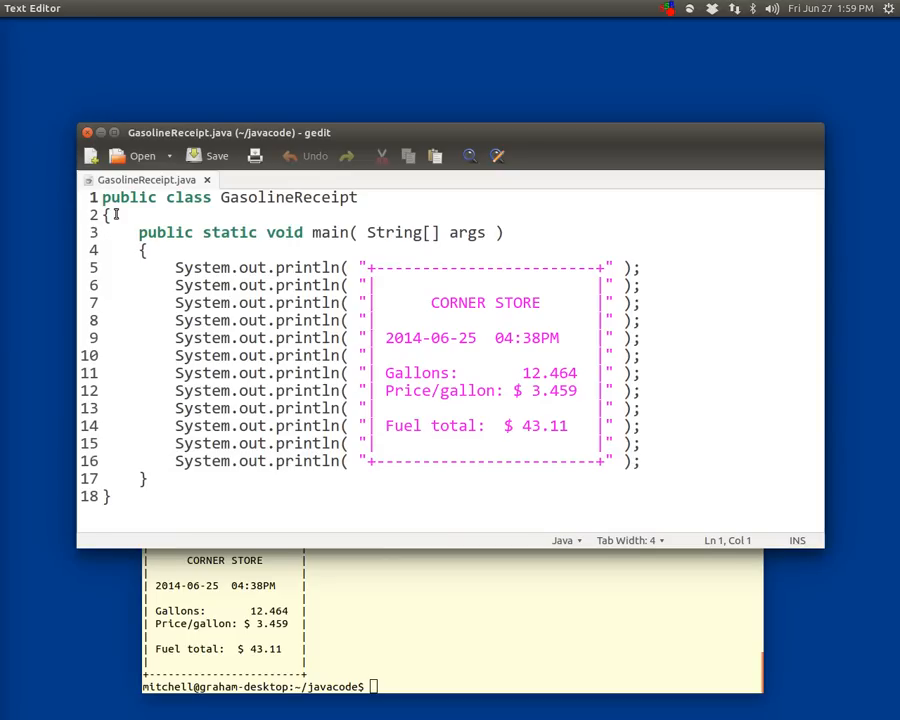
double_click(288, 198)
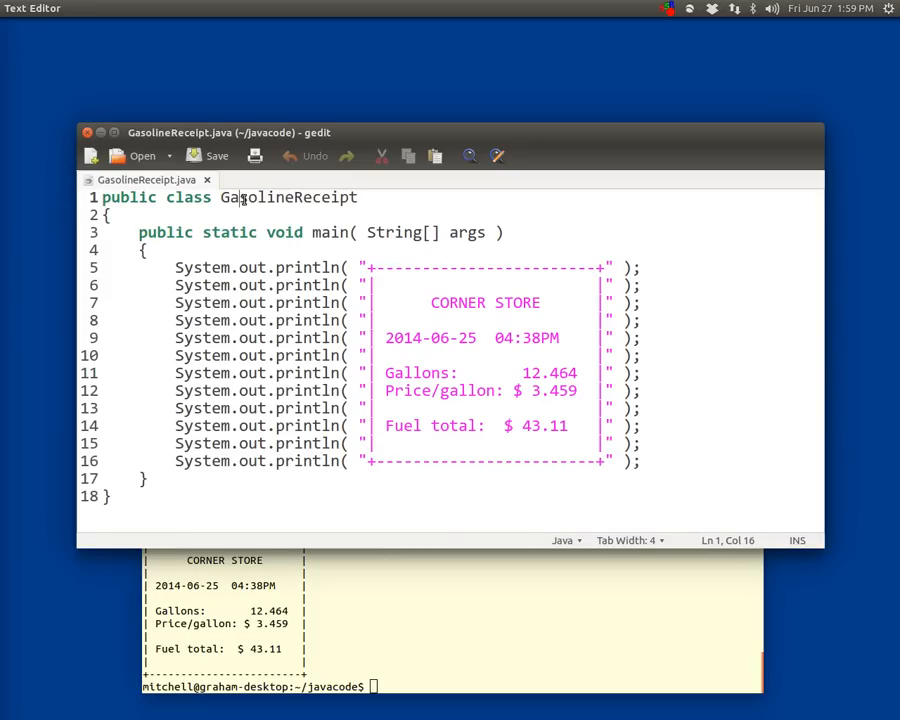
double_click(288, 198)
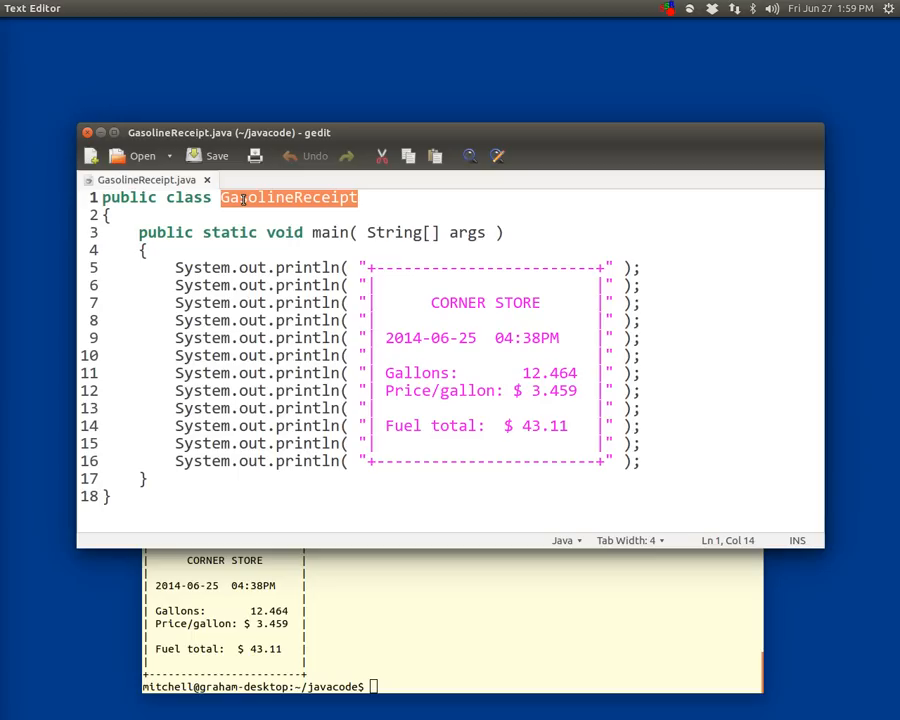
mouse_move(150, 188)
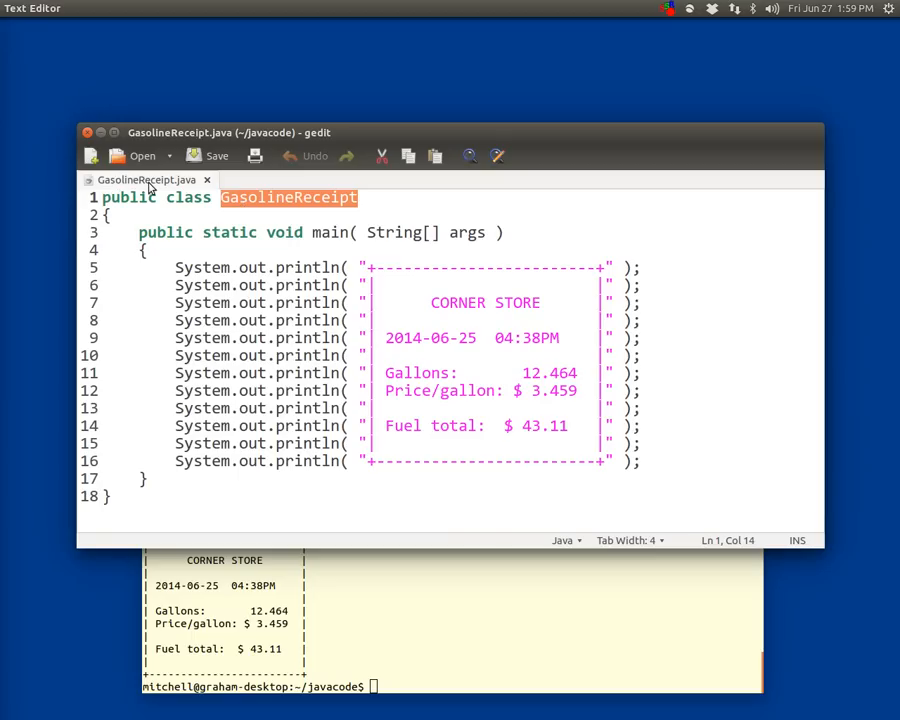
click(268, 198)
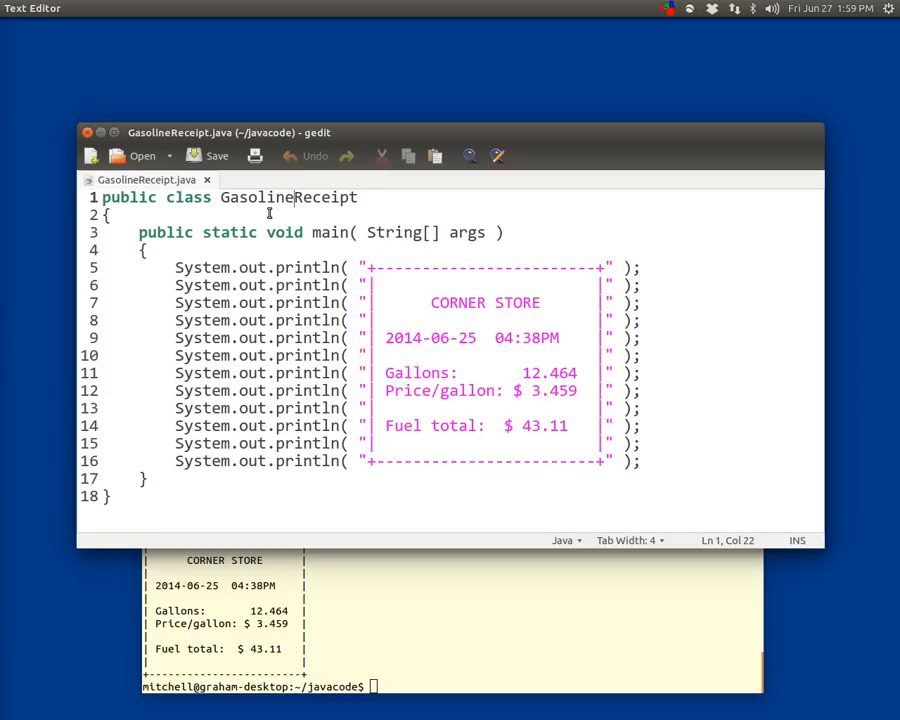
mouse_move(184, 198)
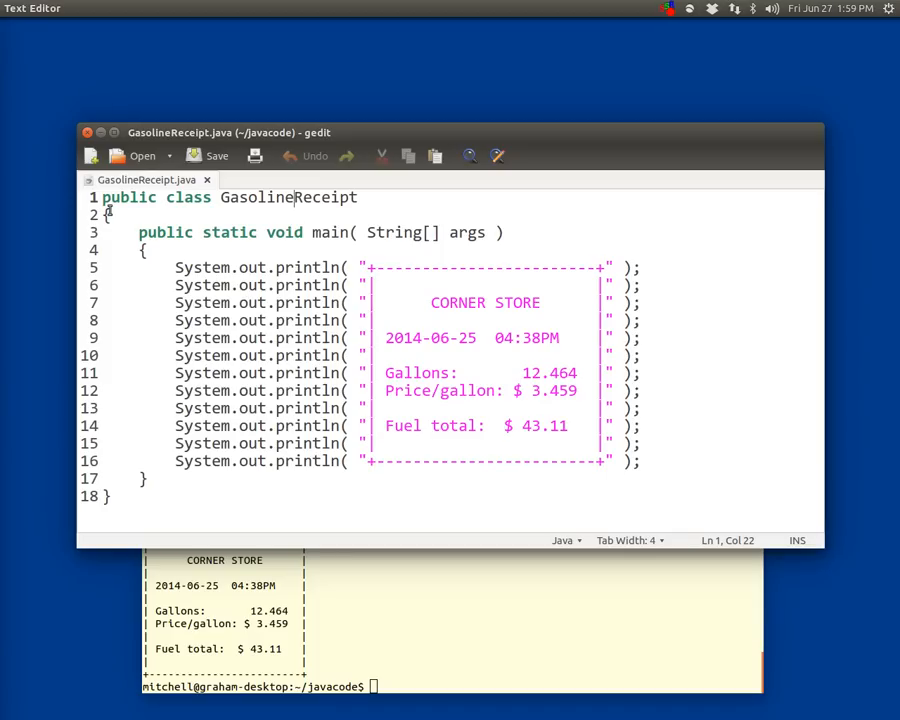
click(110, 214)
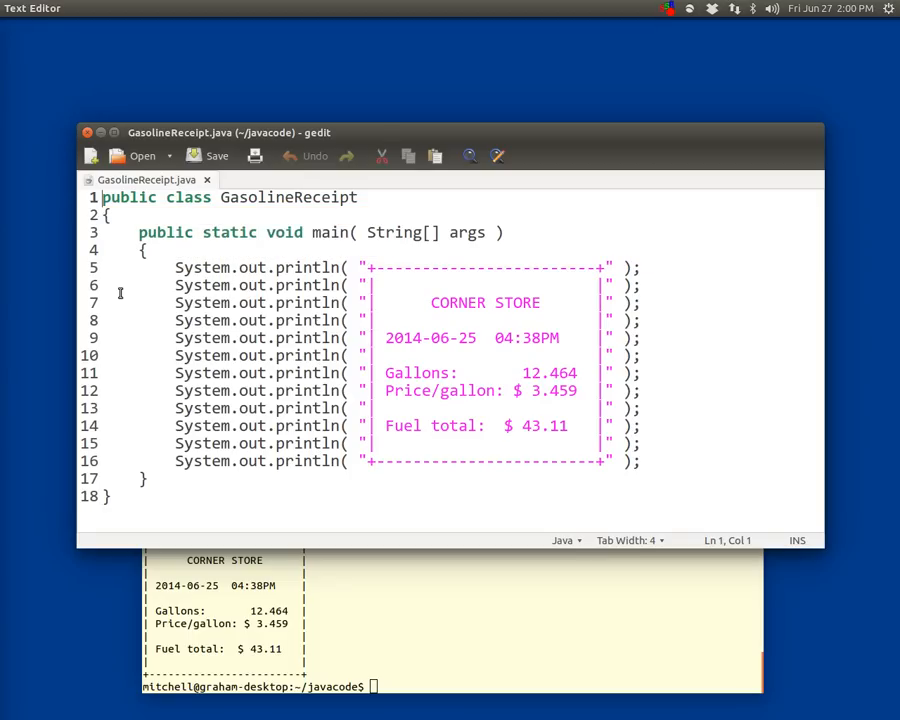
click(108, 216)
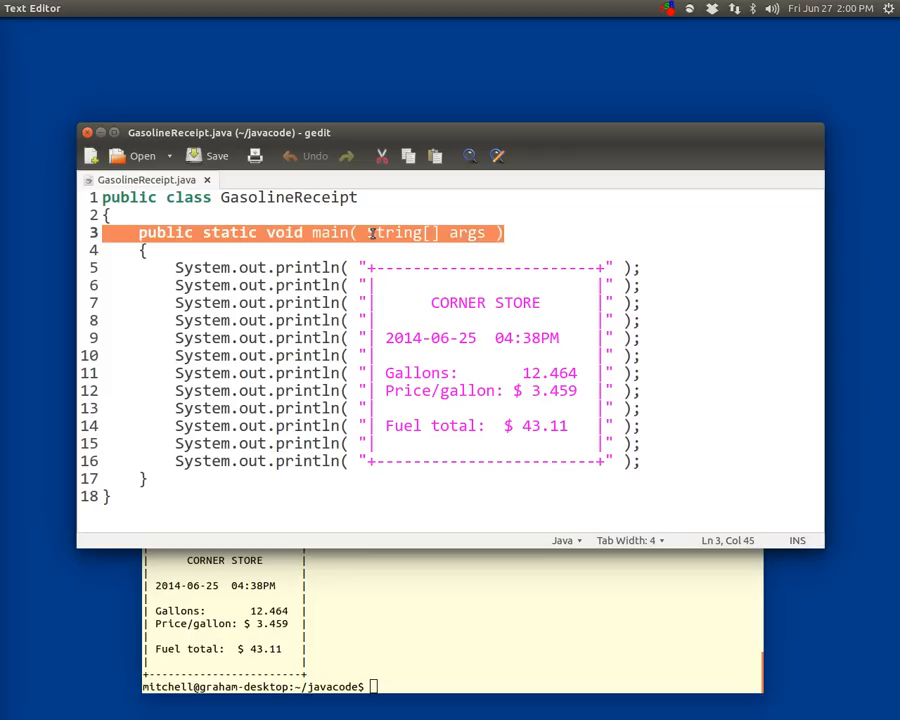
click(400, 232)
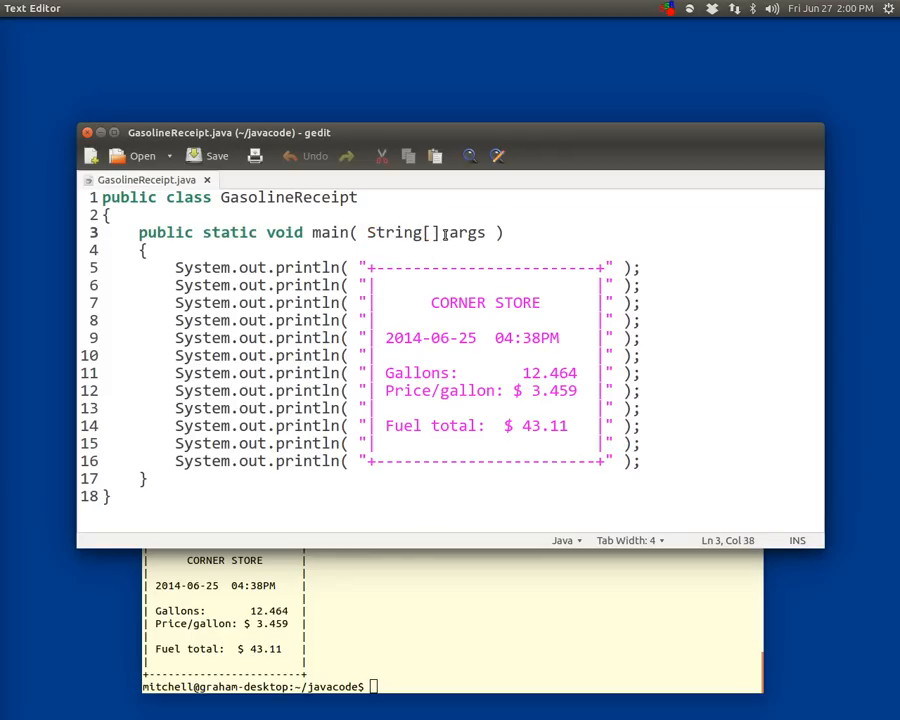
double_click(464, 232)
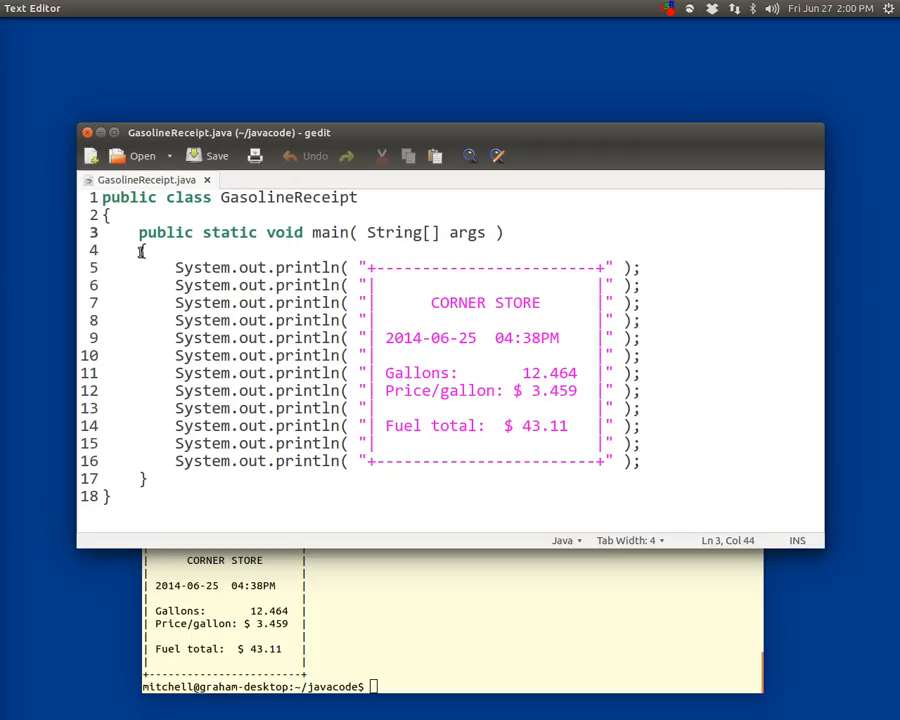
click(144, 250)
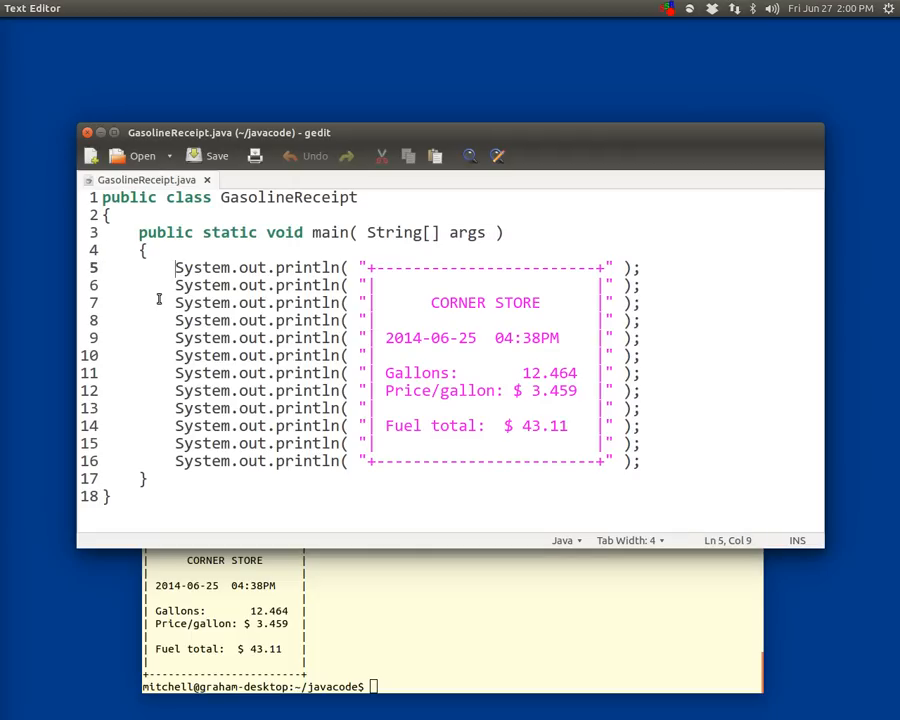
double_click(256, 268)
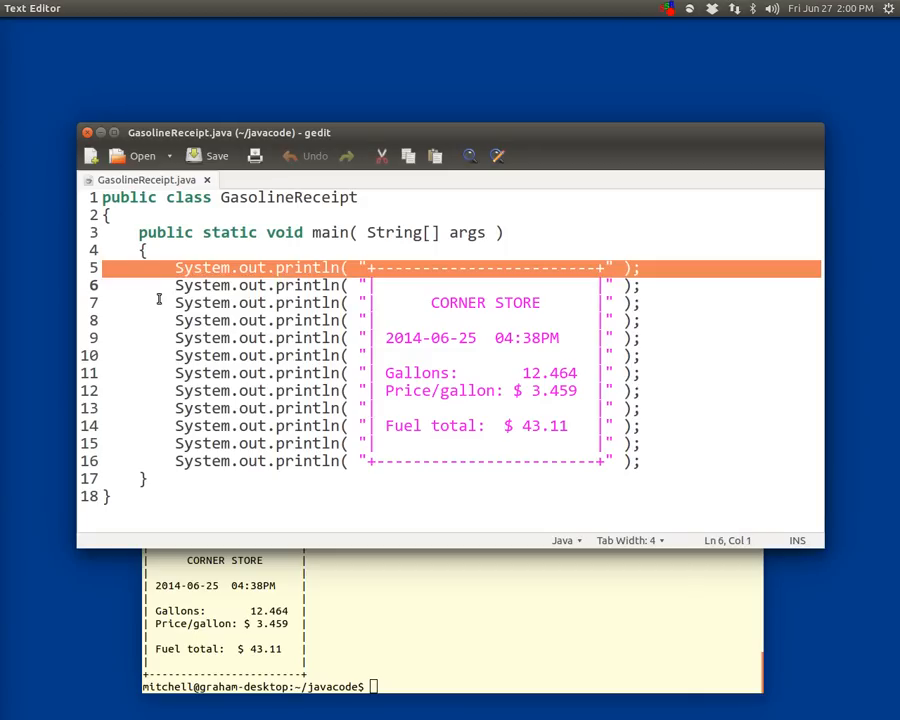
click(148, 250)
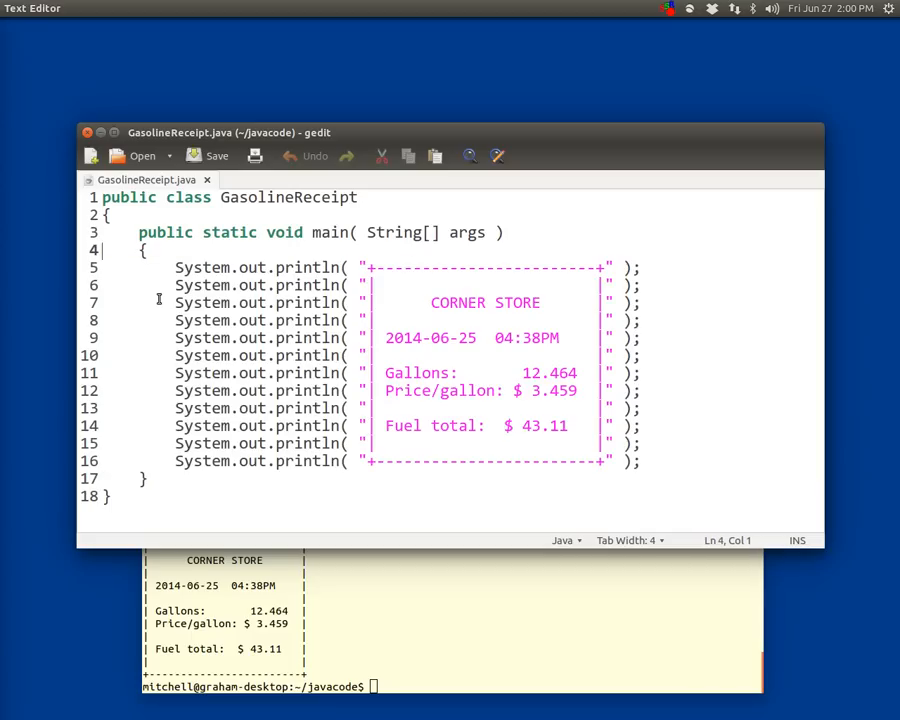
click(270, 268)
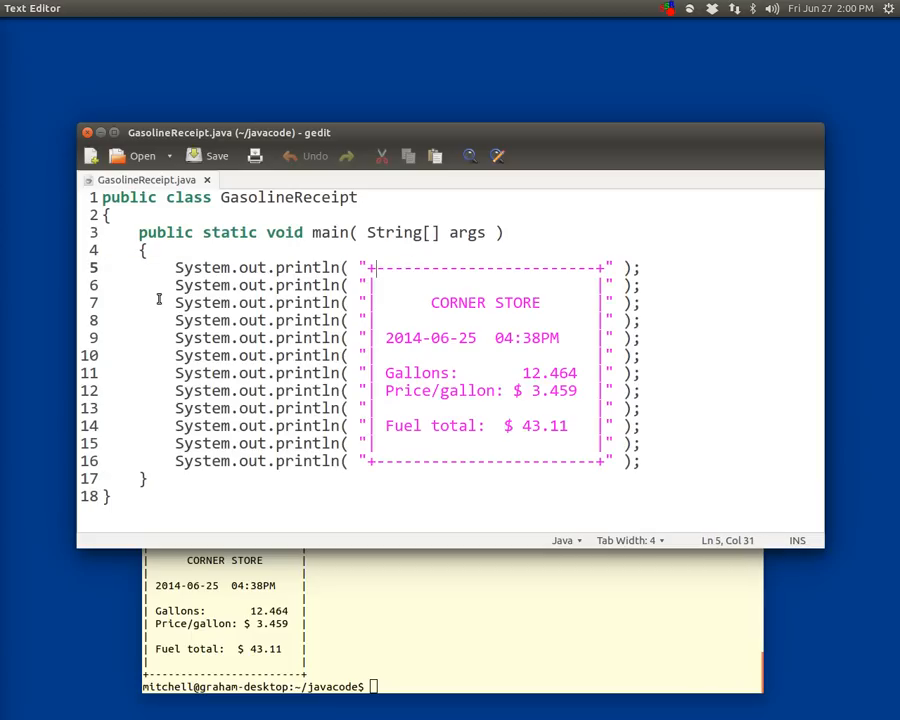
drag(372, 268, 600, 268)
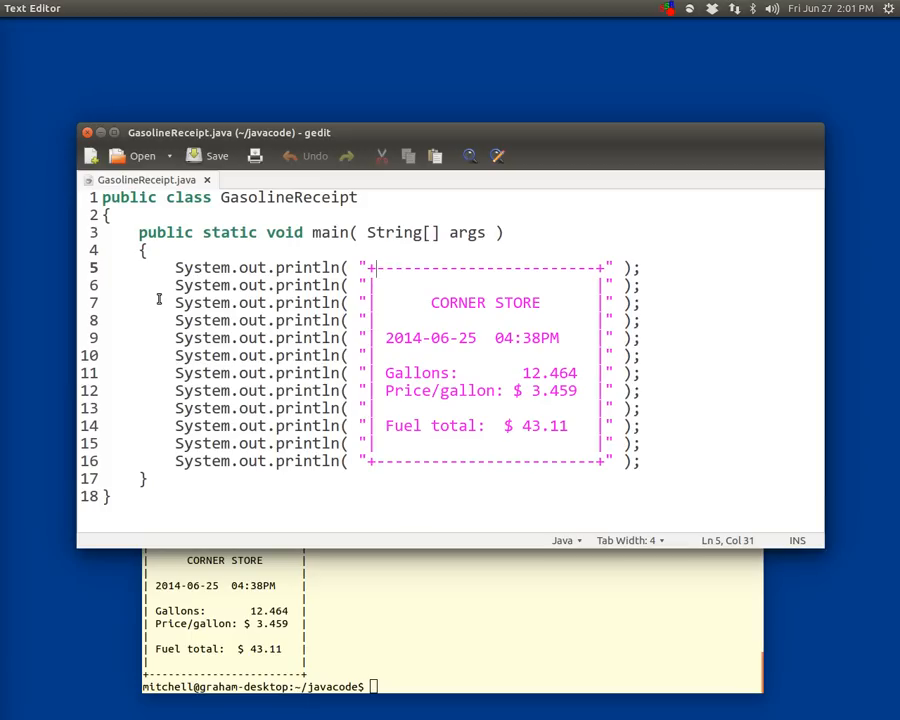
click(366, 284)
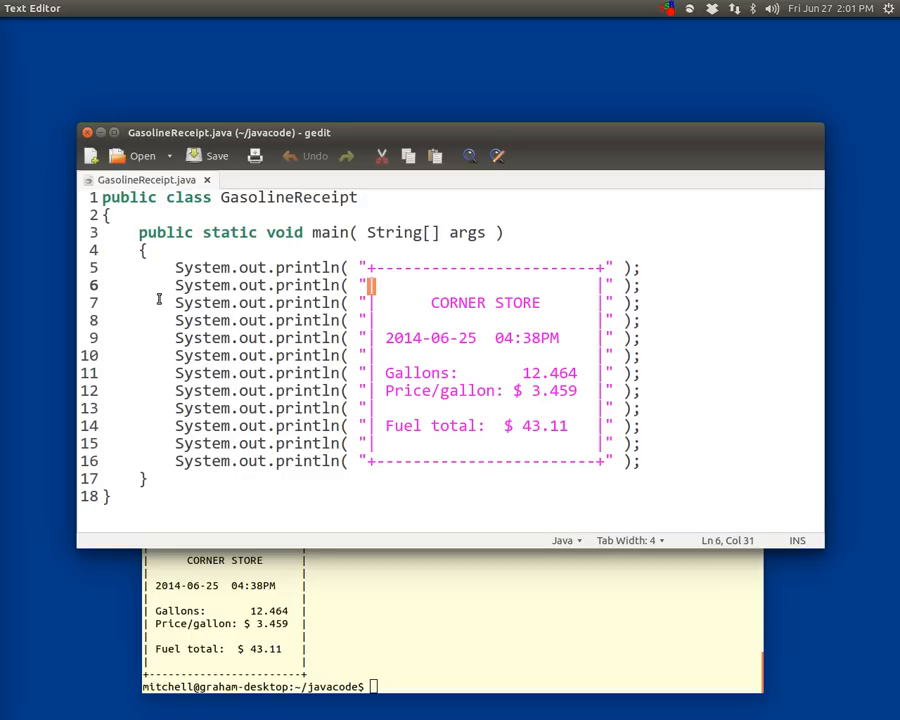
key(Left)
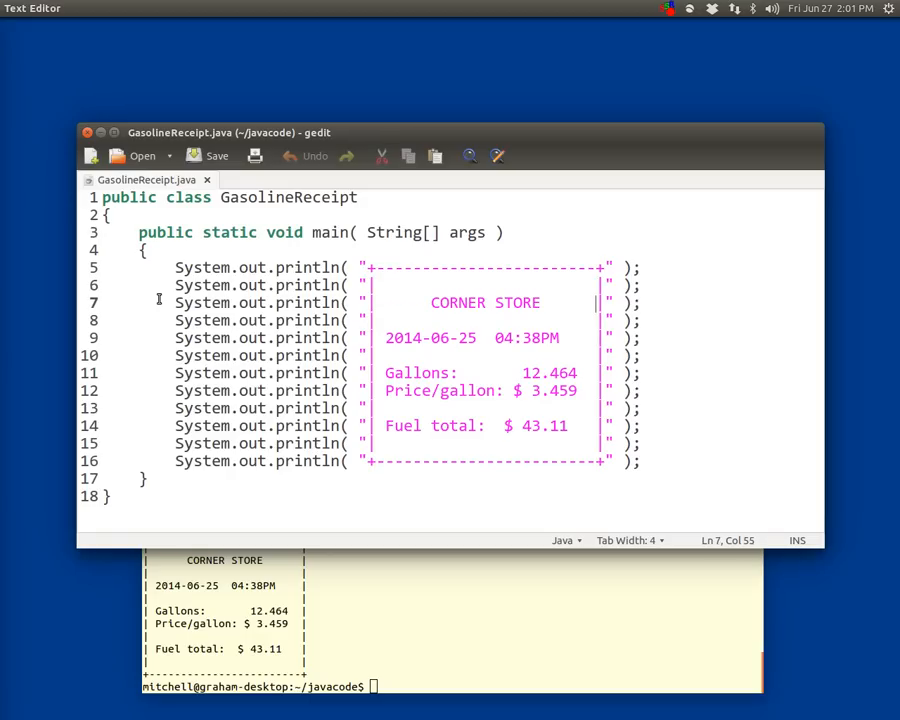
click(388, 372)
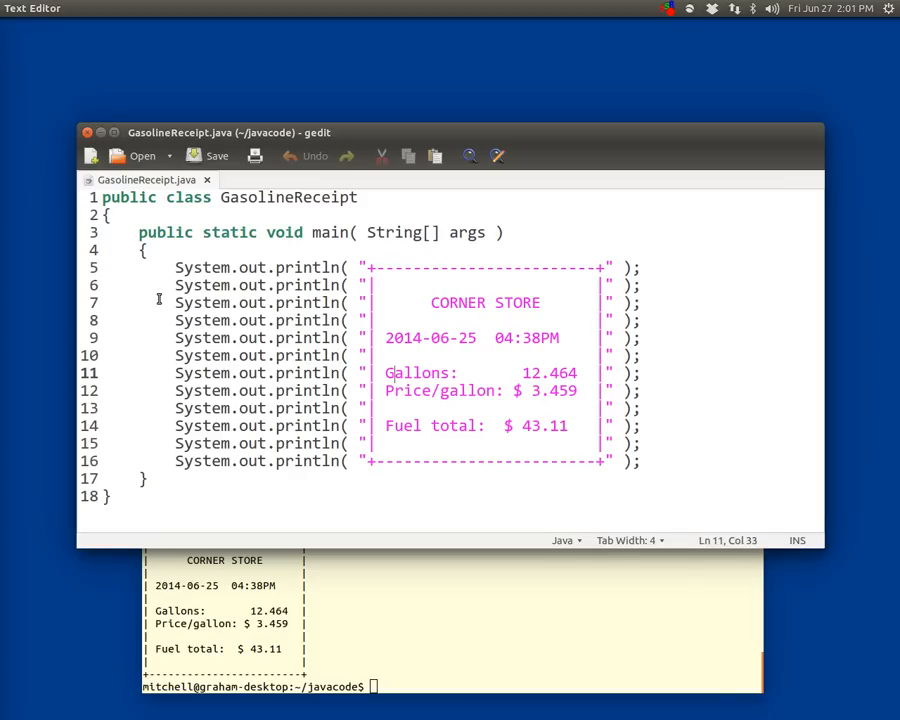
click(398, 460)
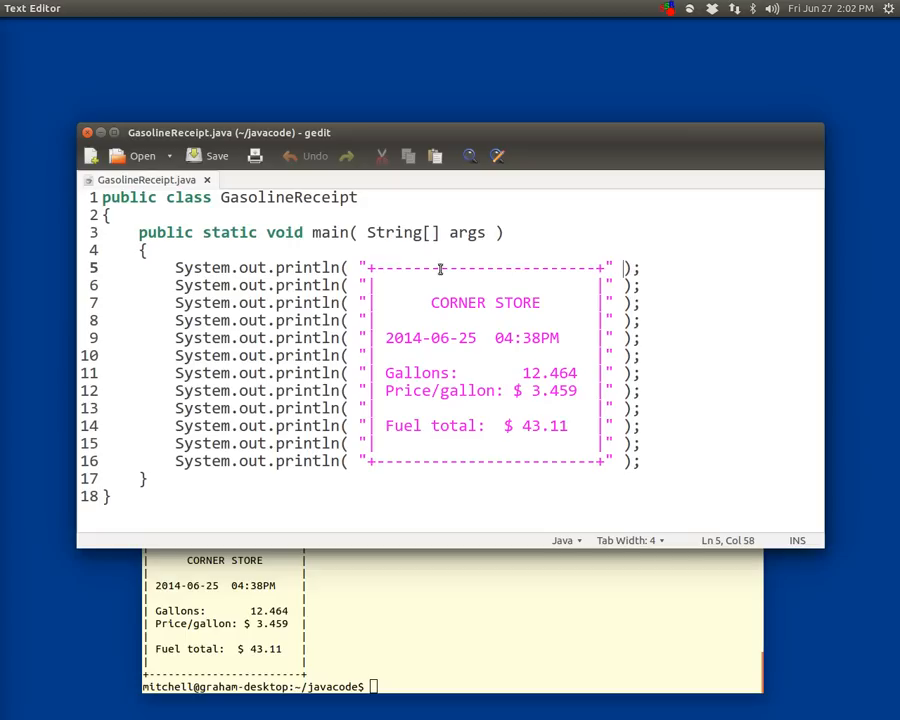
click(362, 268)
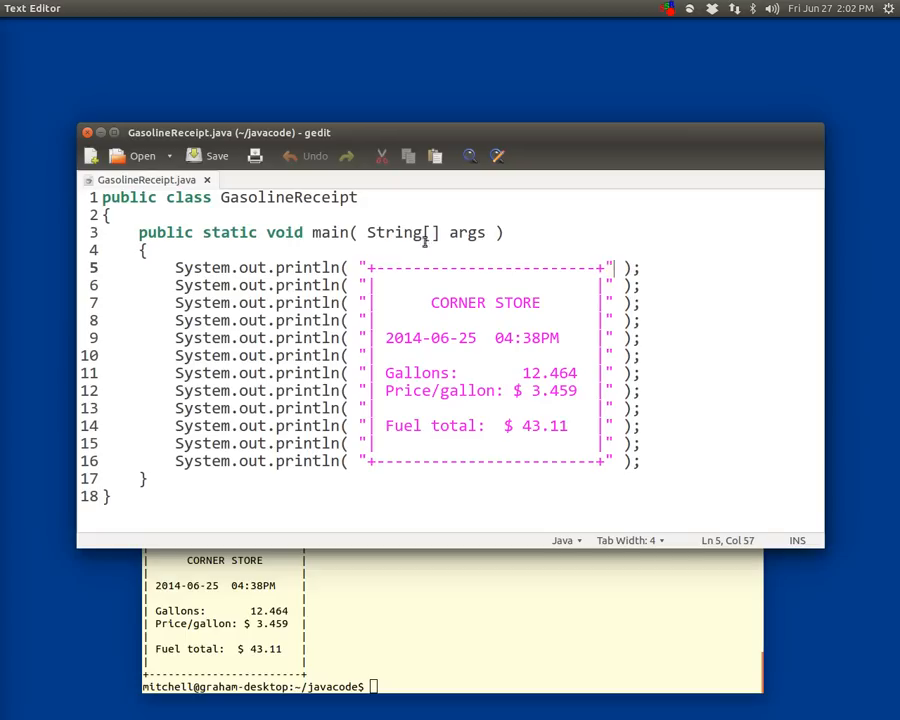
click(432, 232)
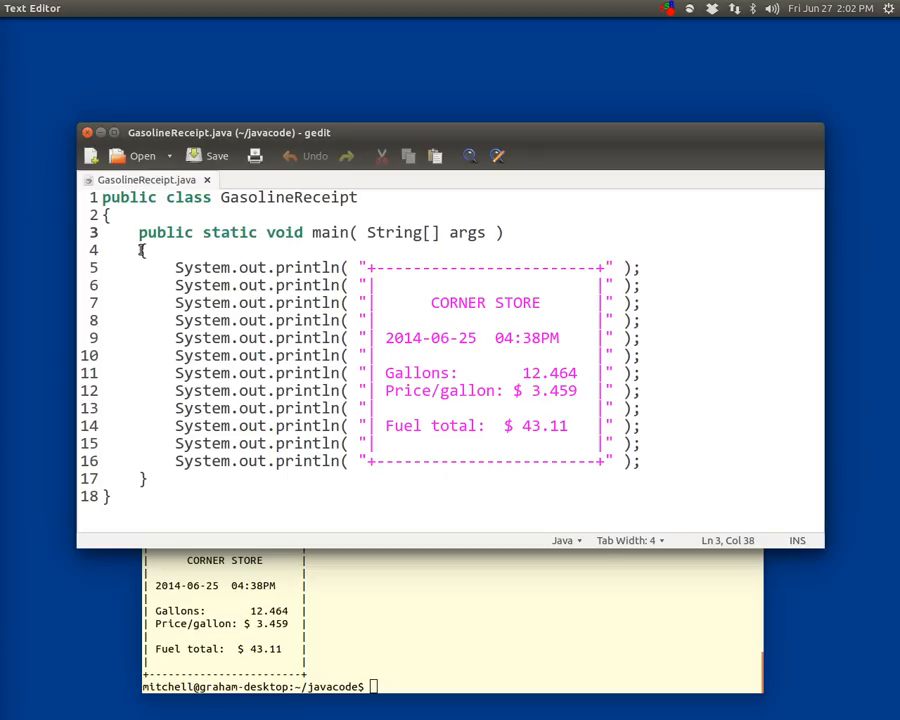
click(142, 478)
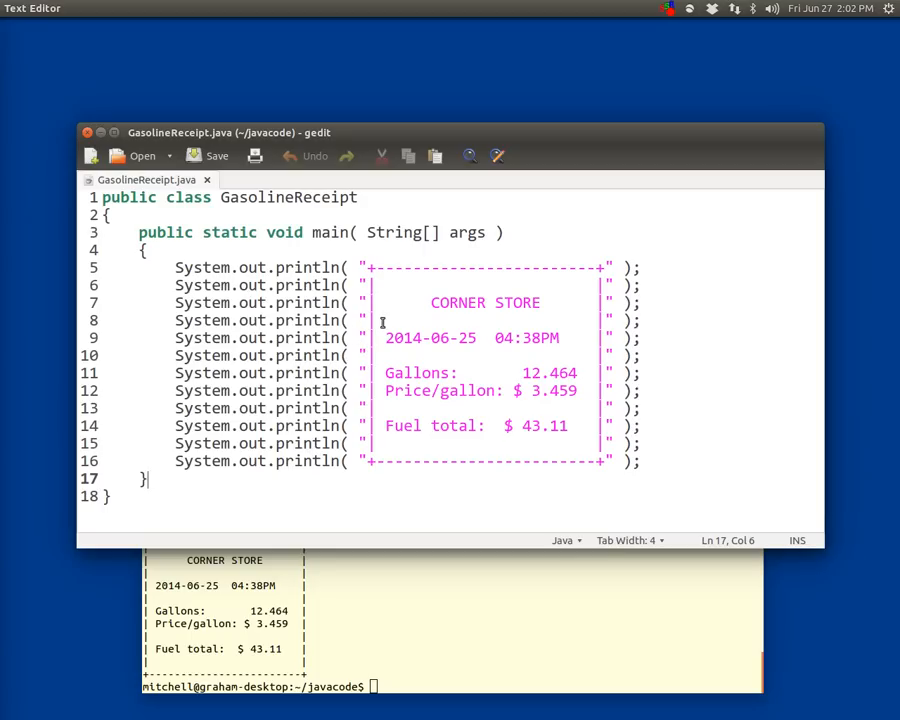
mouse_move(430, 308)
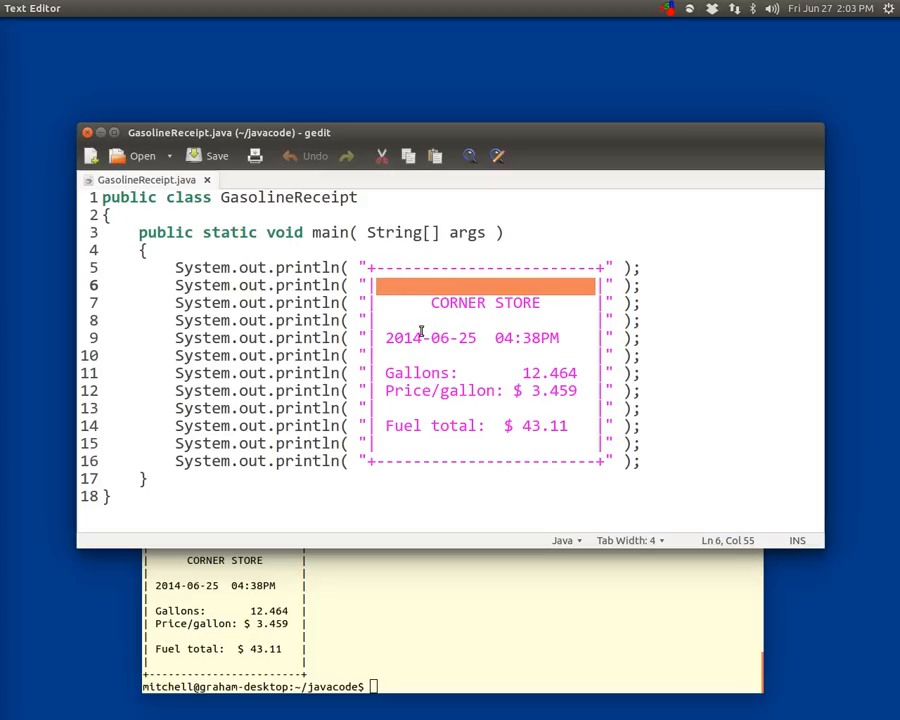
- Replace the selected spaces on line 6 with '|||' in the receipt box string
text(|||)
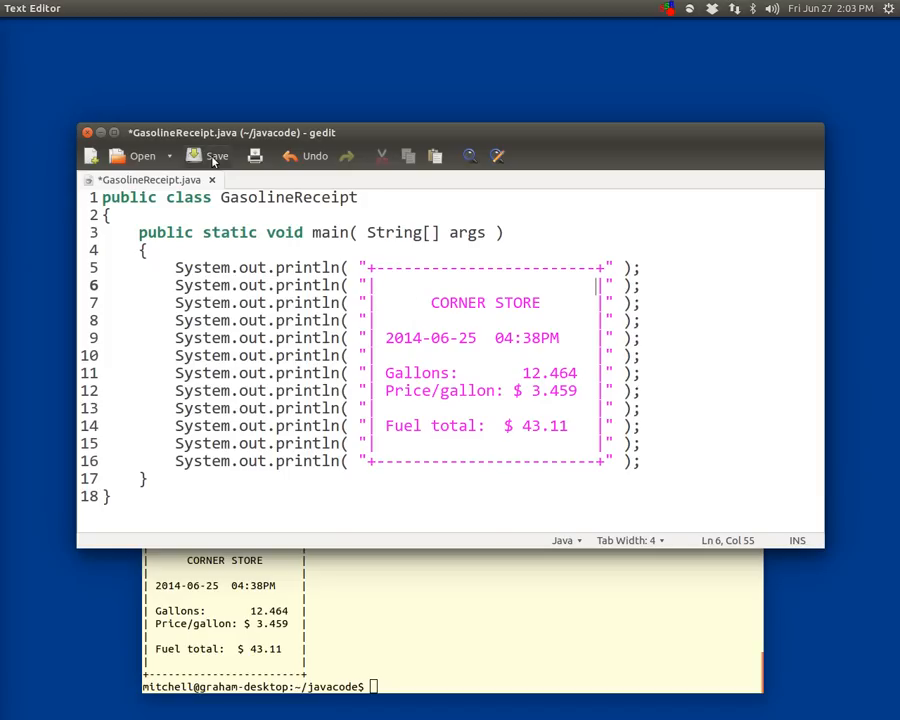
- Save GasolineReceipt.java and start the javac GasolineReceipt recompile command in Terminal
click(216, 156)
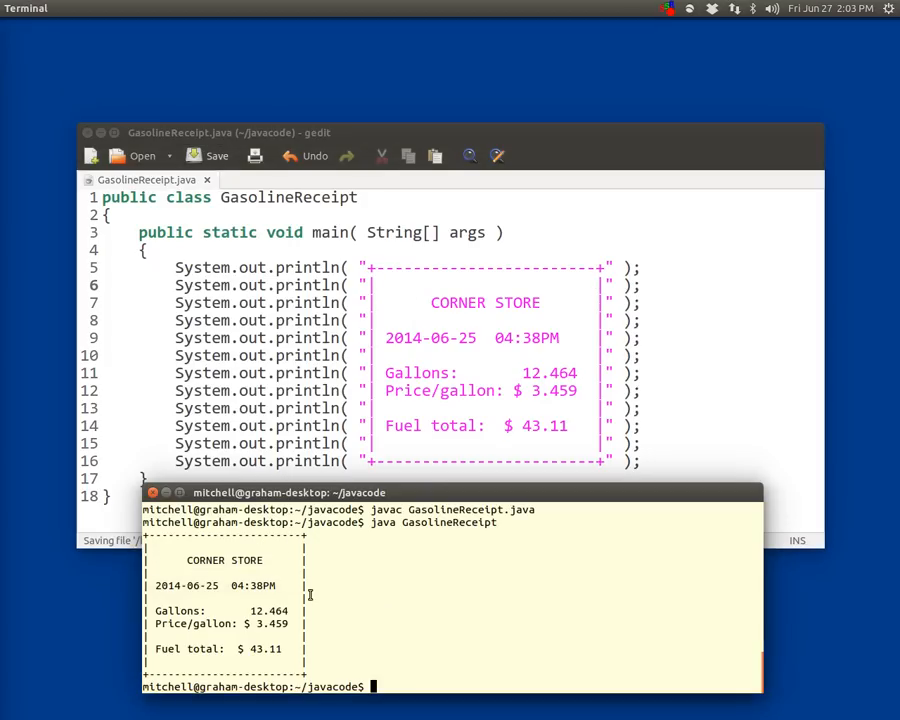
text(javac)
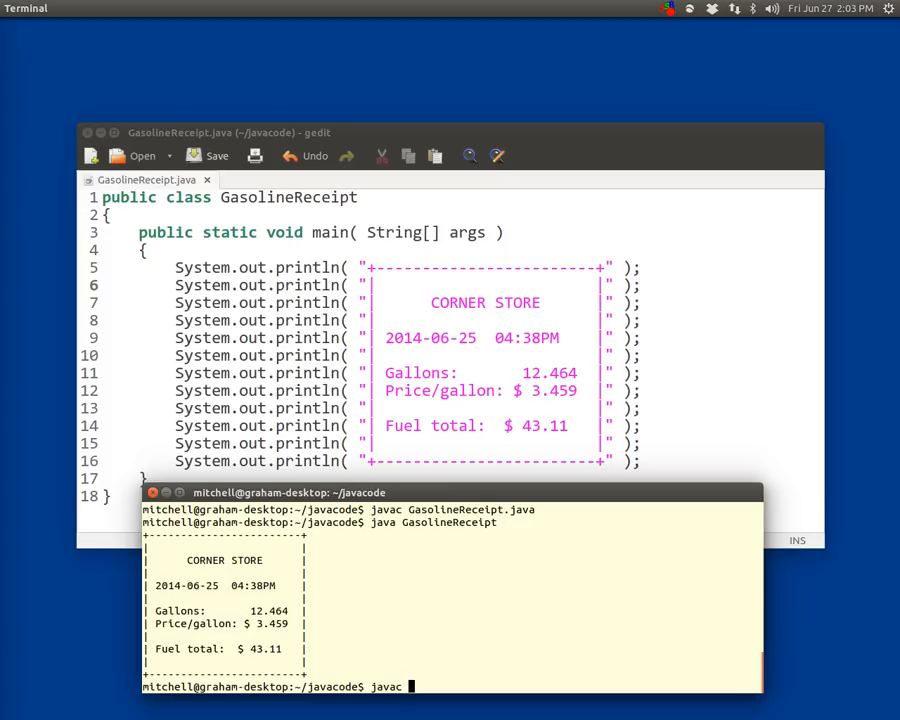
text(GasolineR)
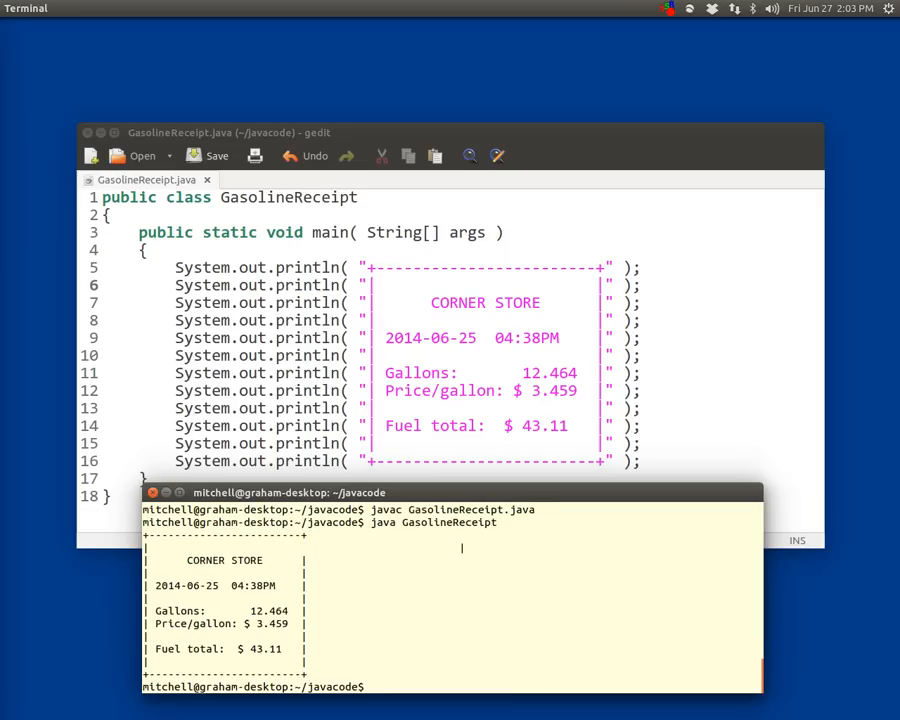
mouse_move(460, 548)
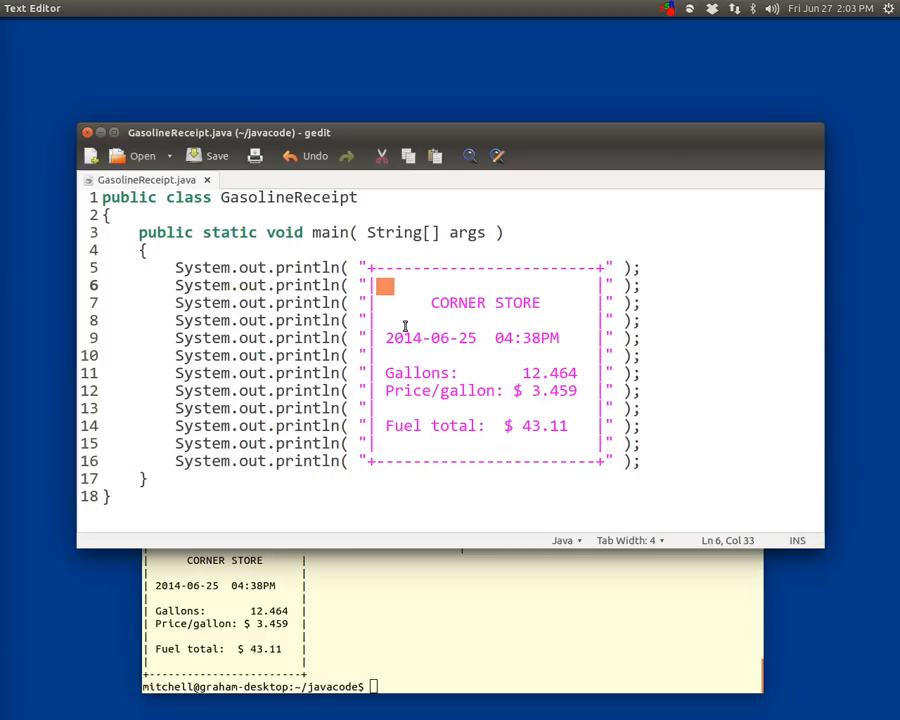
click(388, 284)
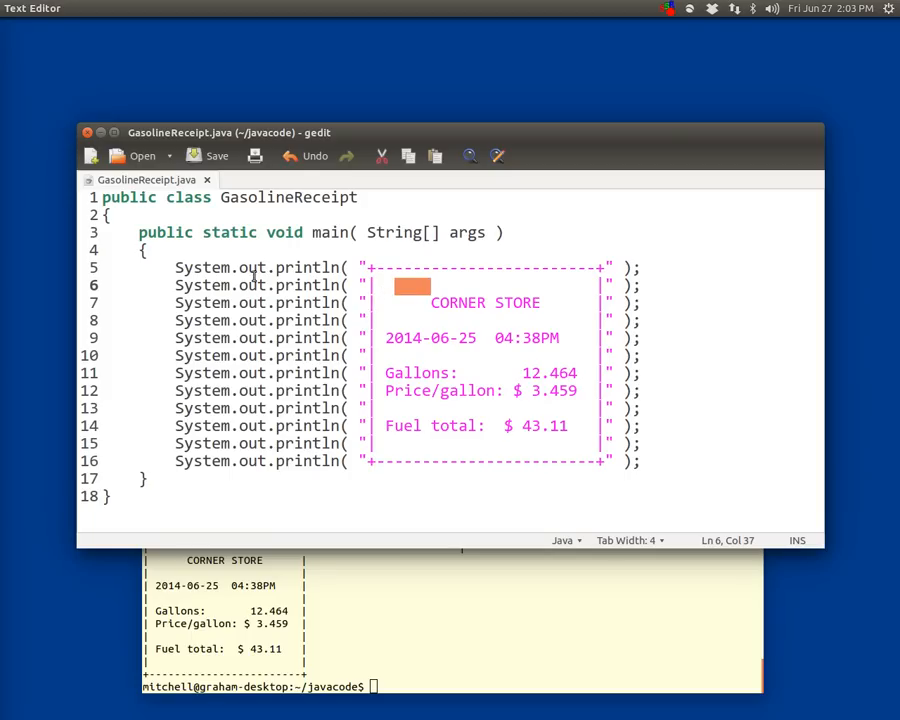
click(84, 8)
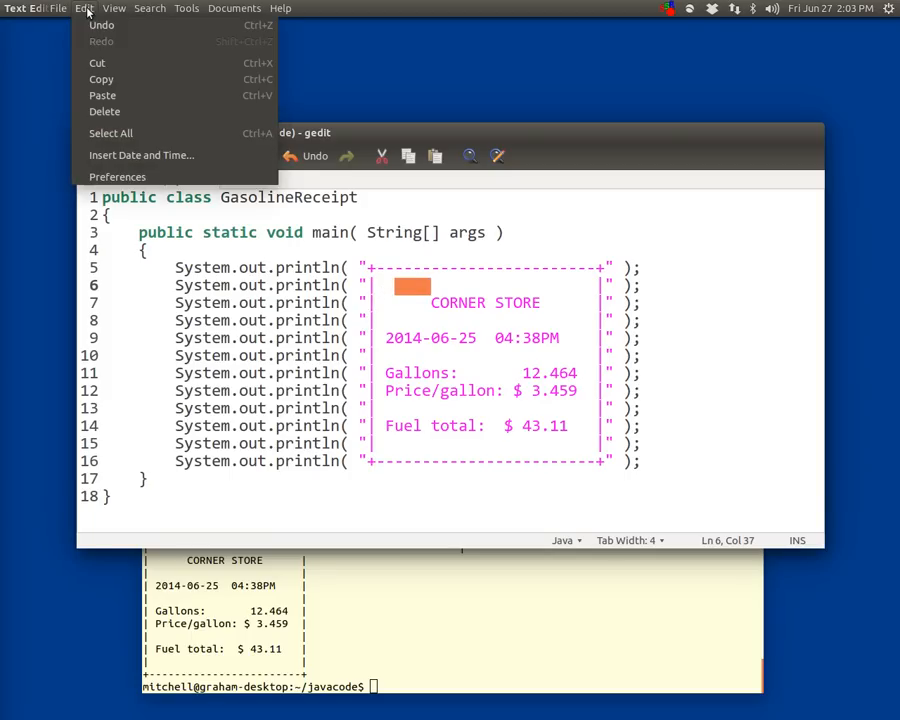
click(116, 176)
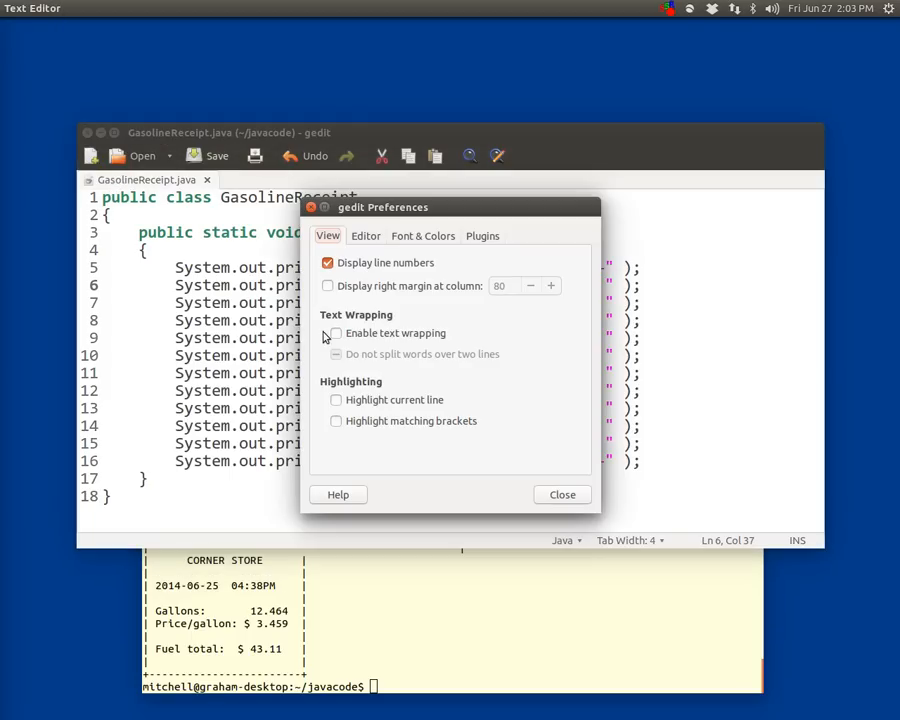
click(364, 236)
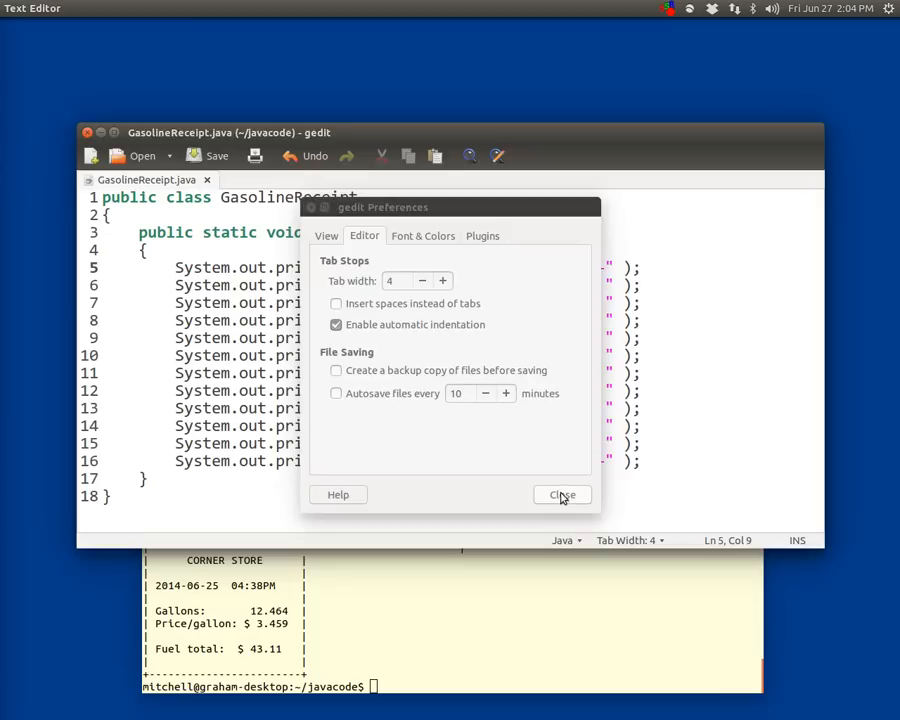
click(562, 494)
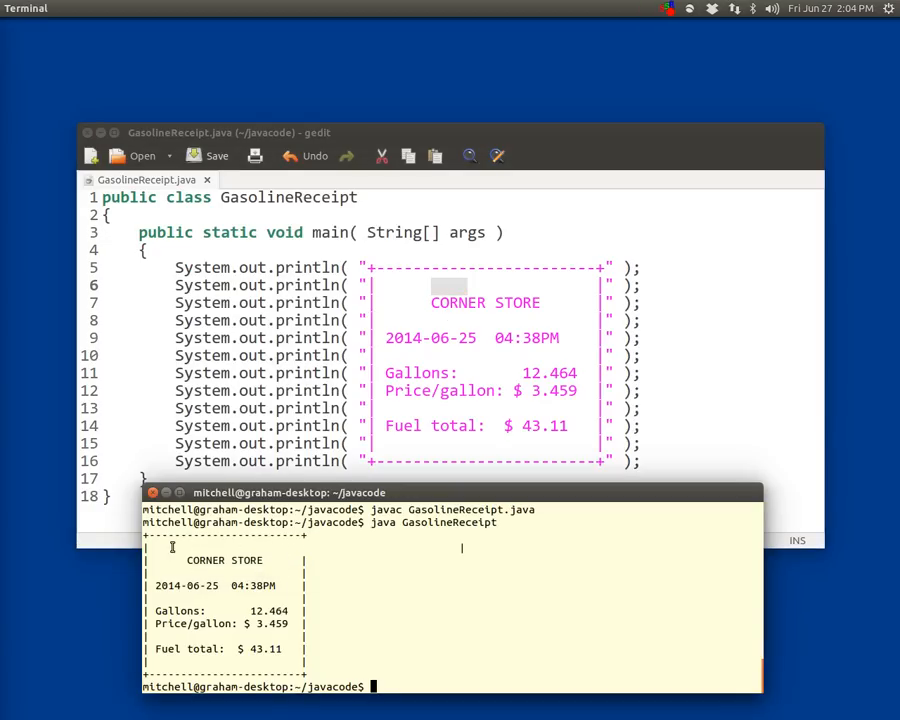
mouse_move(442, 288)
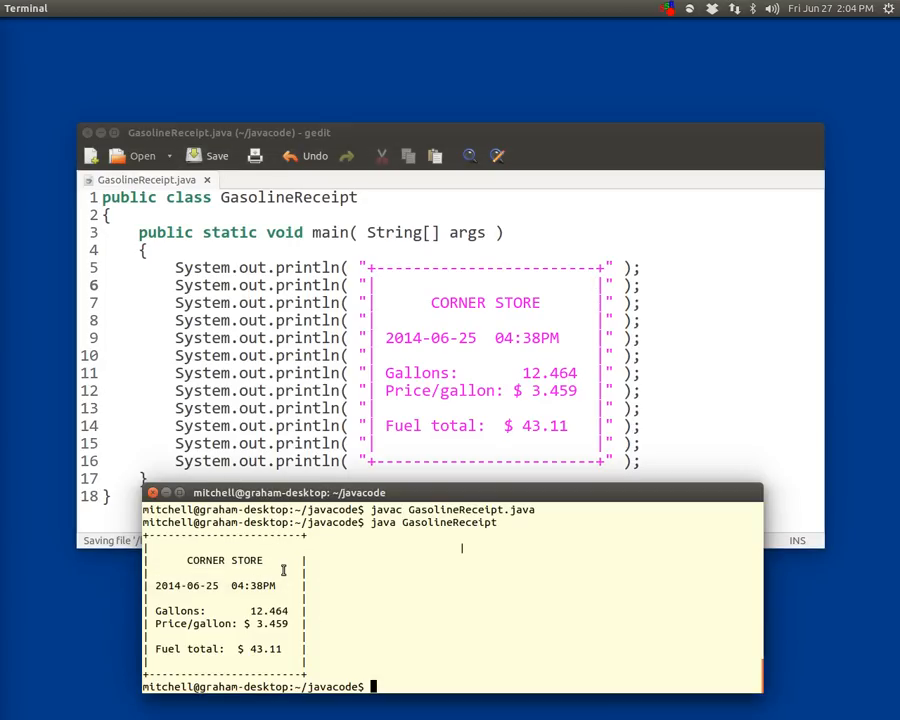
- Recompile with javac GasolineReceipt.java and begin the java GasolineReceipt run command
text(java)
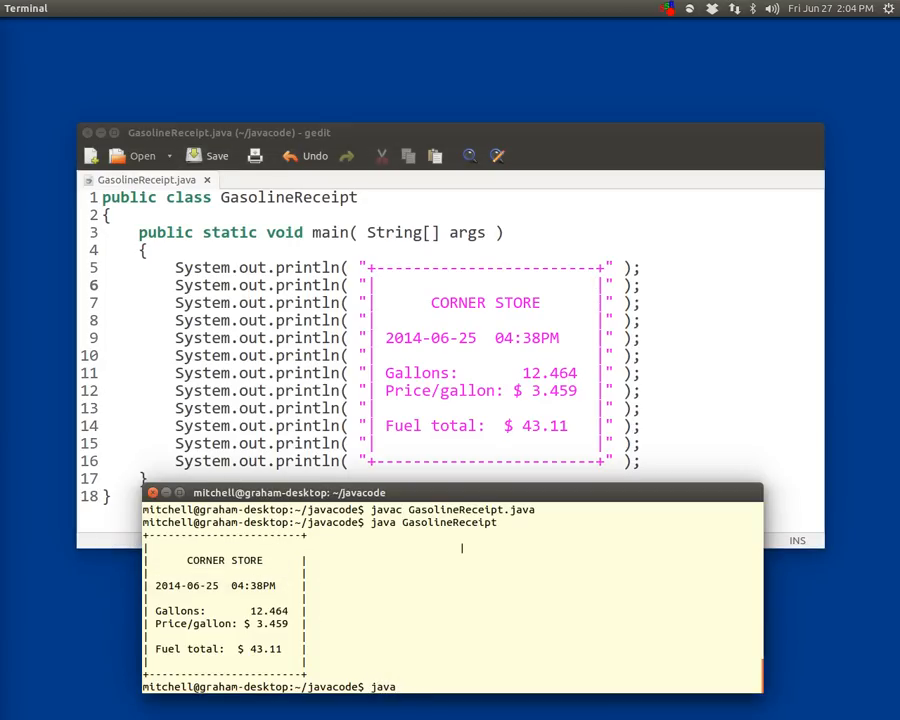
text(javac GasolineReceipt.)
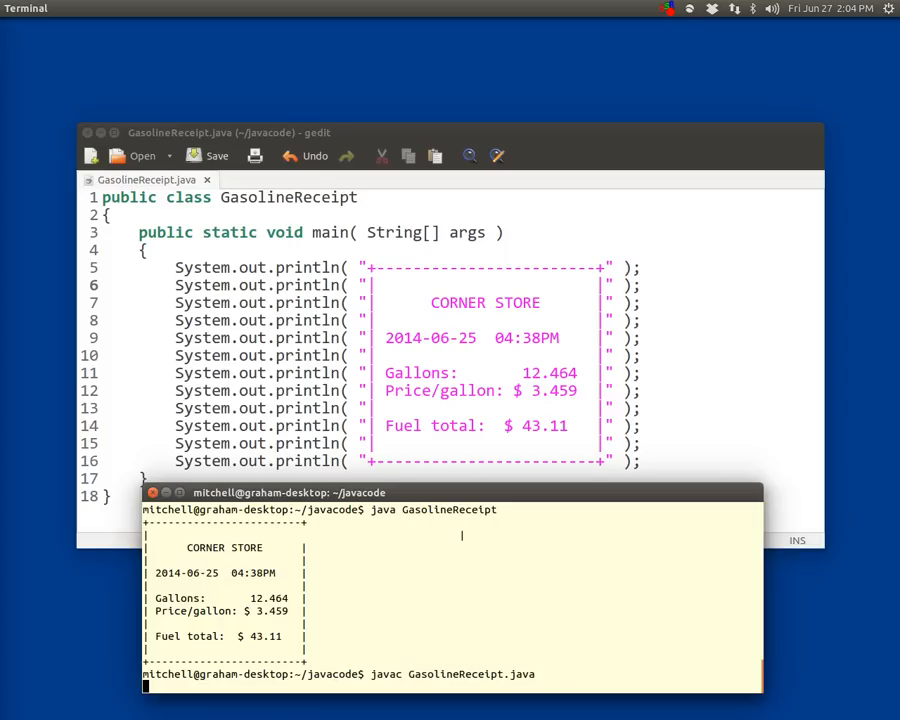
text(java G)
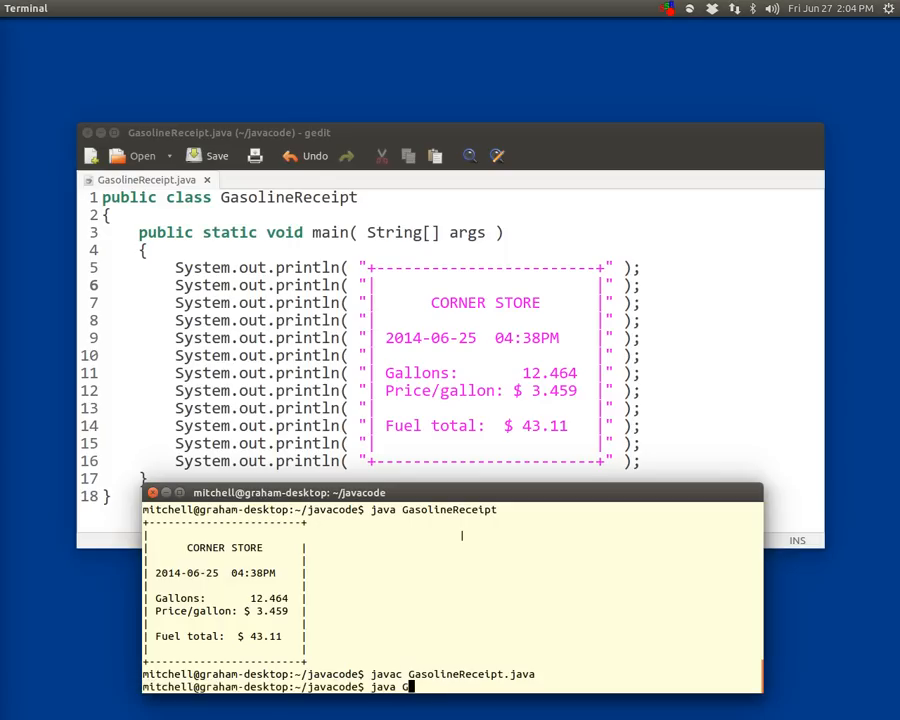